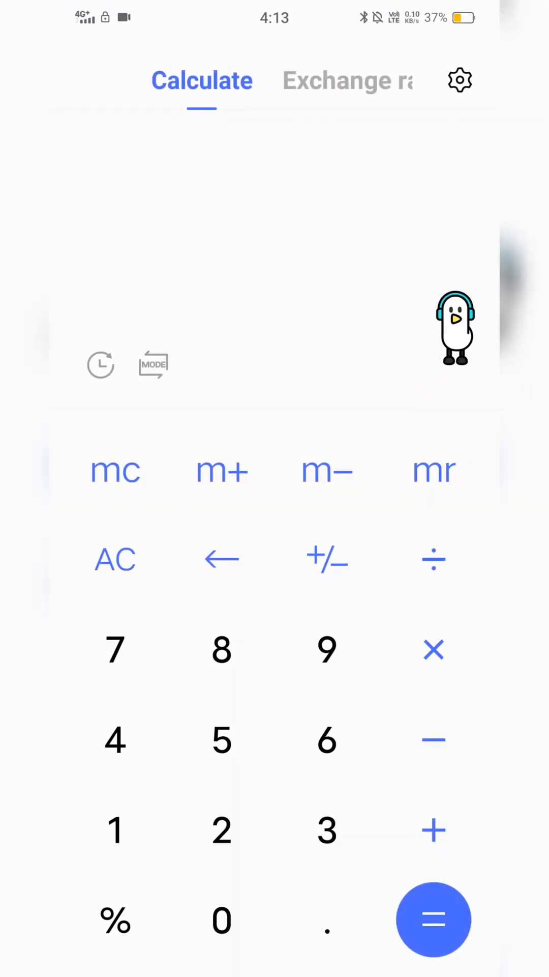
- Enter 4.12 × 2.7 so the running preview shows 11.124
left_click(116, 838)
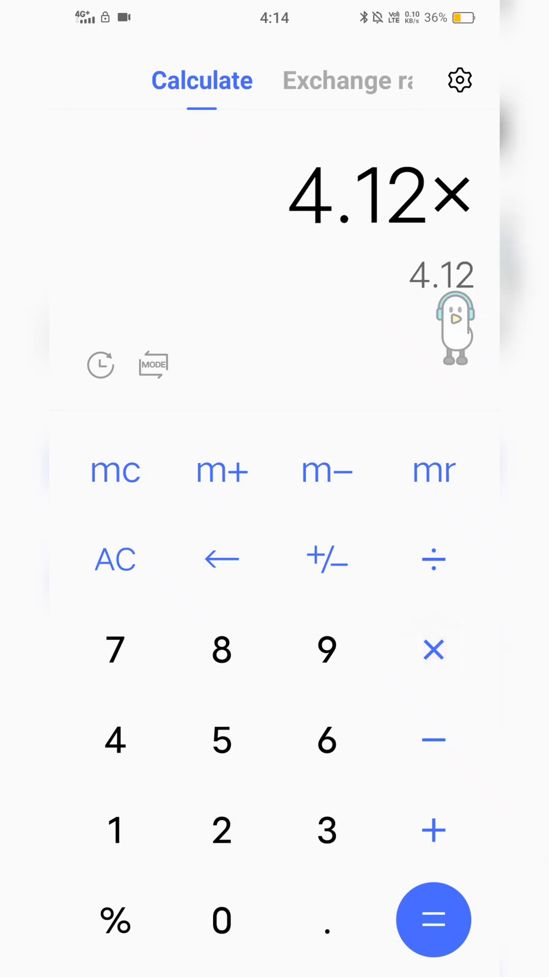
left_click(116, 651)
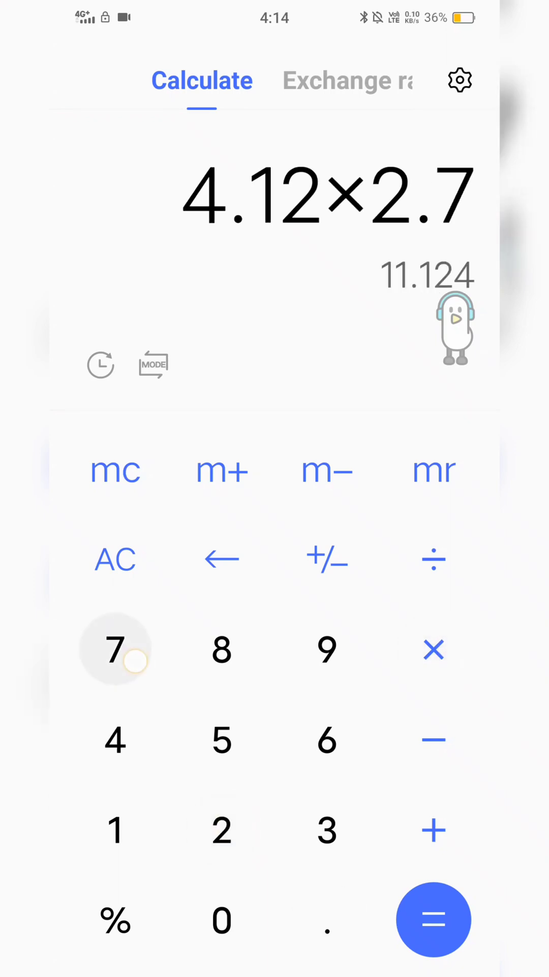